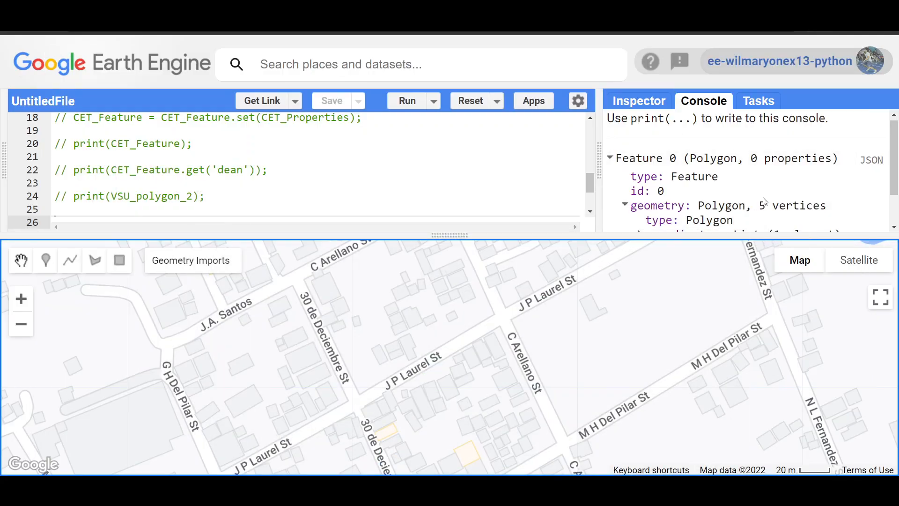
{"action": "mouse_move", "coordinate": [448, 270]}
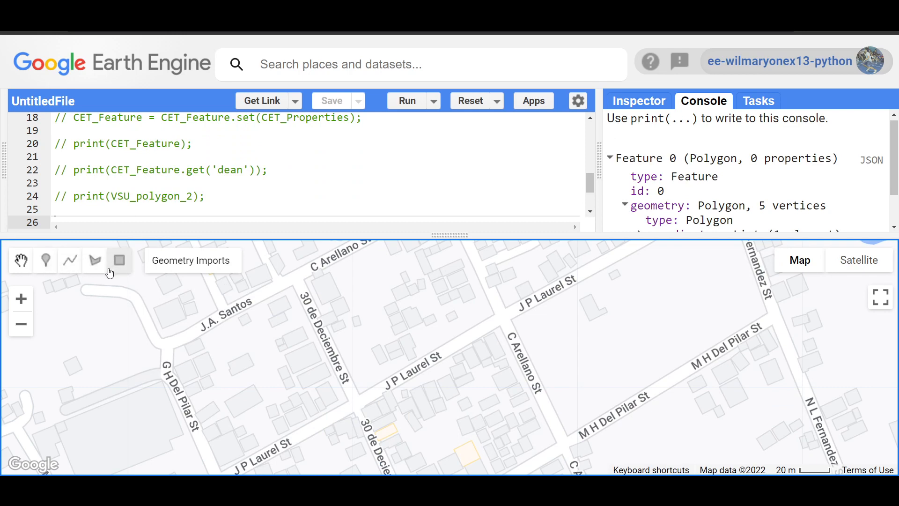
{"action": "mouse_move", "coordinate": [220, 245]}
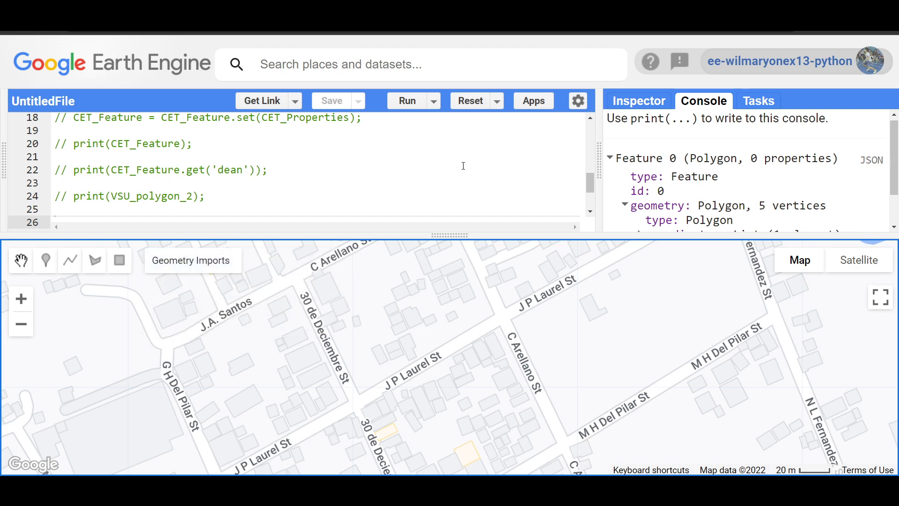
{"action": "mouse_move", "coordinate": [65, 308]}
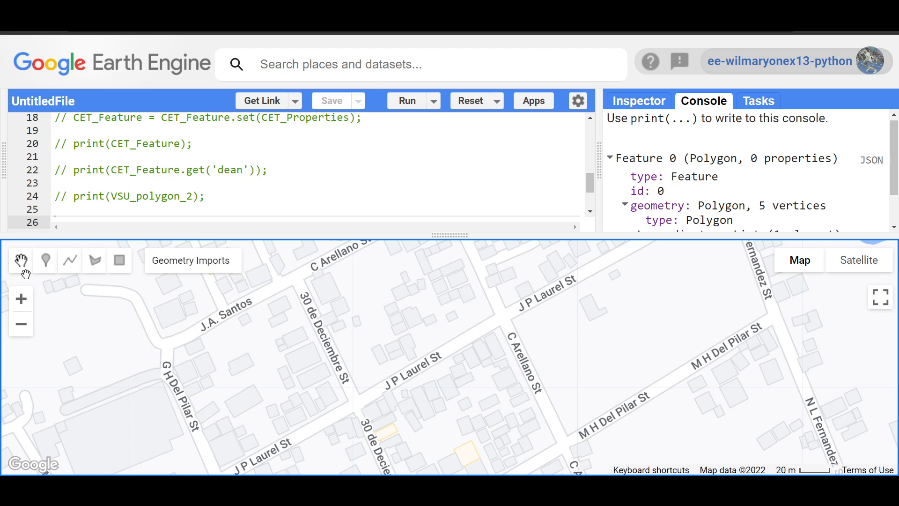
{"action": "mouse_move", "coordinate": [178, 289]}
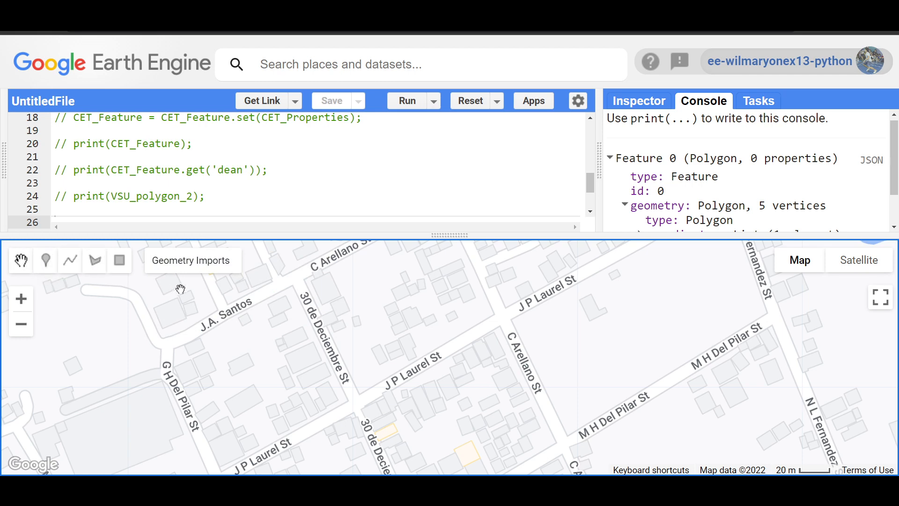
Step: Create a new polygon geometry layer named Sample_FC imported as a FeatureCollection
{"action": "left_click", "coordinate": [191, 260]}
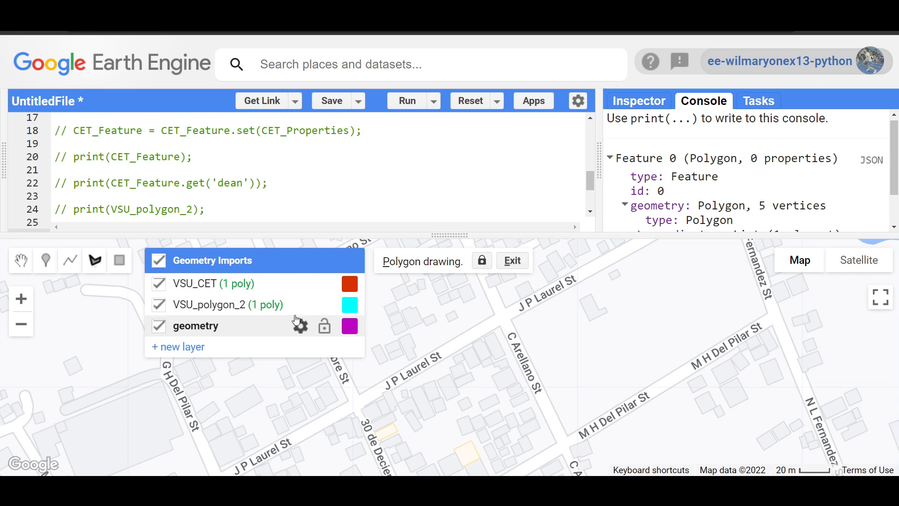
{"action": "left_click", "coordinate": [299, 326]}
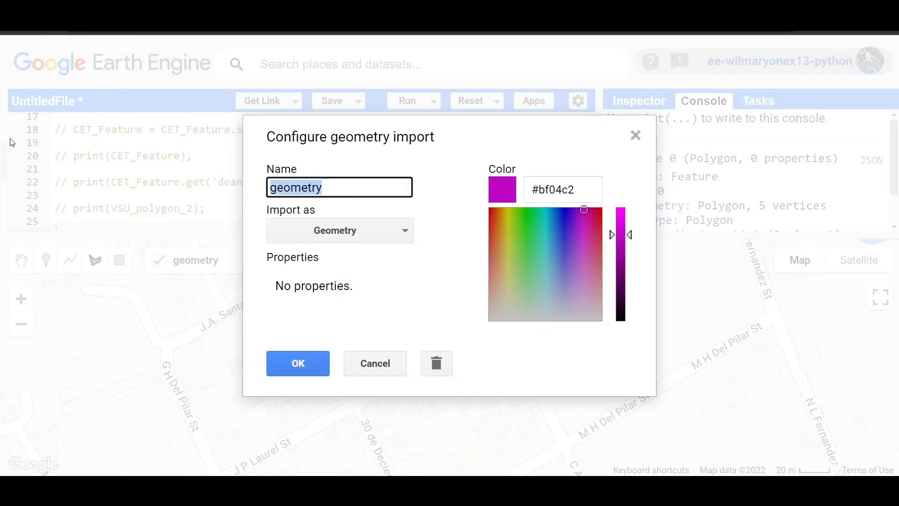
{"action": "type", "text": "Sample_FC"}
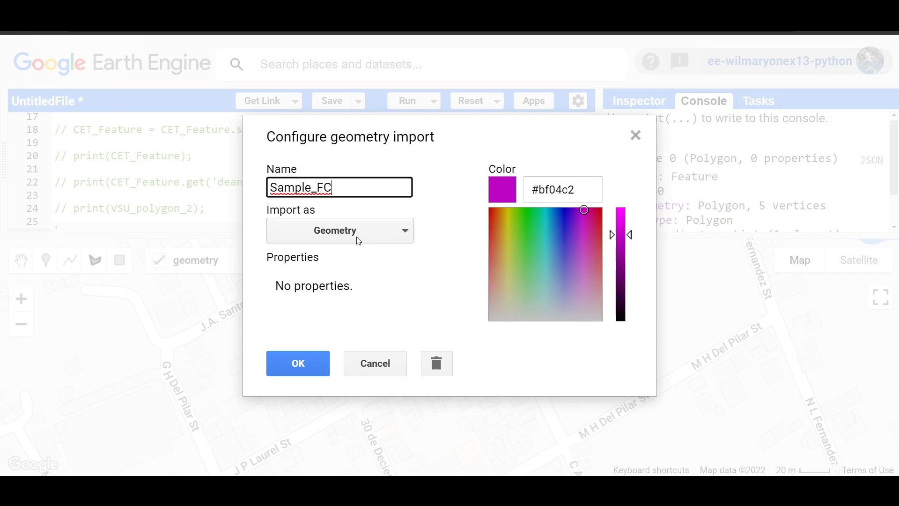
{"action": "left_click", "coordinate": [339, 231]}
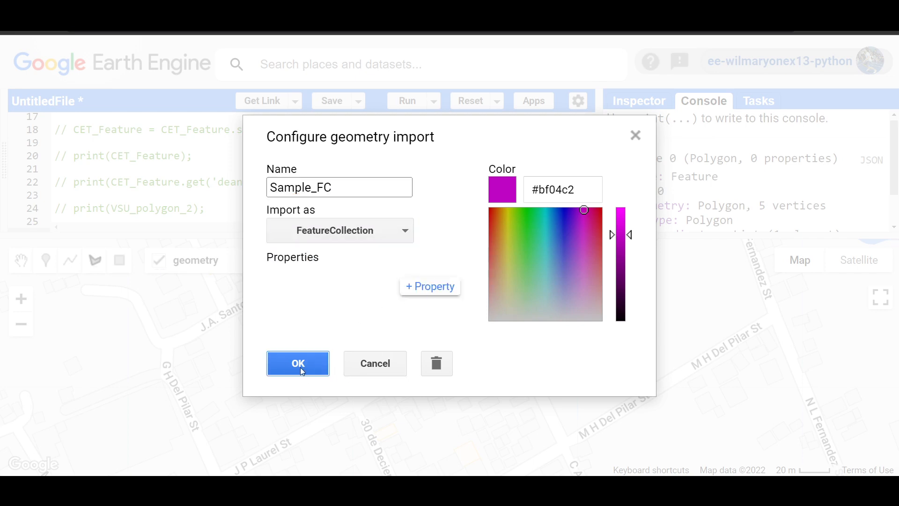
{"action": "left_click", "coordinate": [298, 363]}
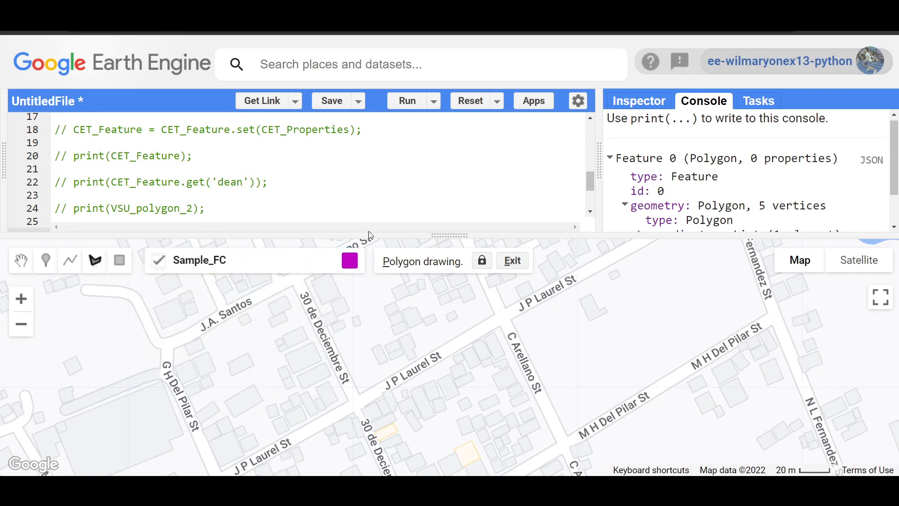
{"action": "mouse_move", "coordinate": [442, 235]}
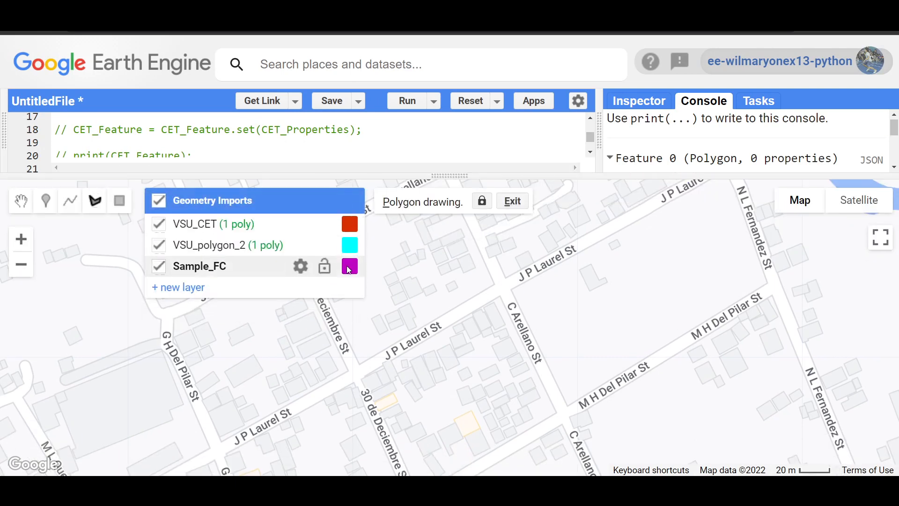
{"action": "mouse_move", "coordinate": [351, 270]}
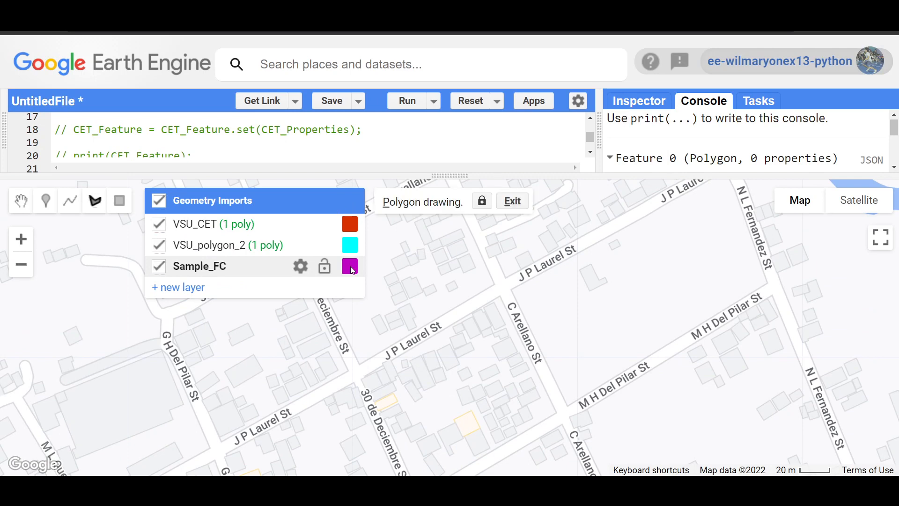
{"action": "mouse_move", "coordinate": [350, 275]}
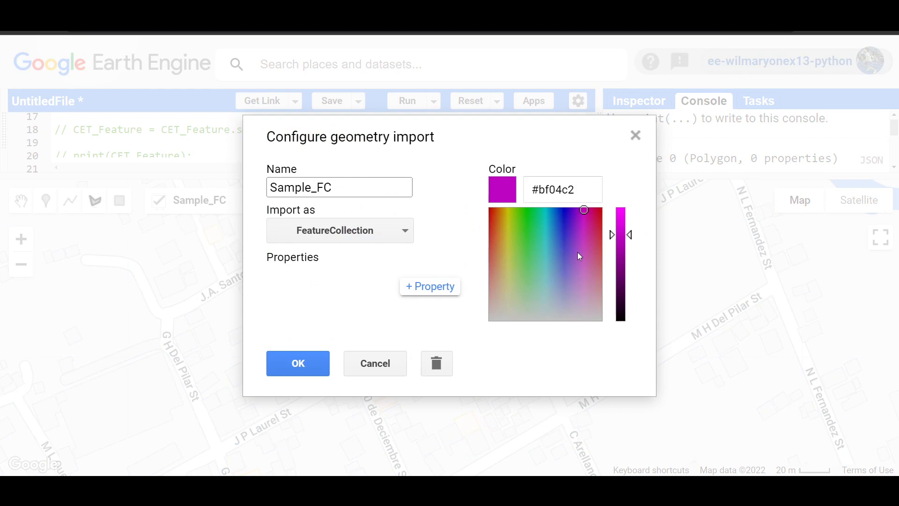
Step: Recolour the Sample_FC layer from magenta to a bright blue (#1a64dd)
{"action": "left_click", "coordinate": [567, 245]}
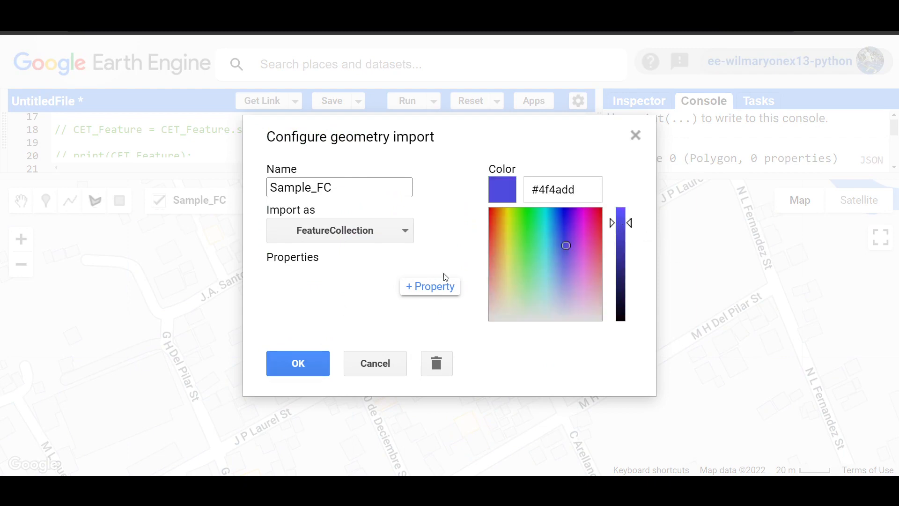
{"action": "left_click", "coordinate": [558, 221]}
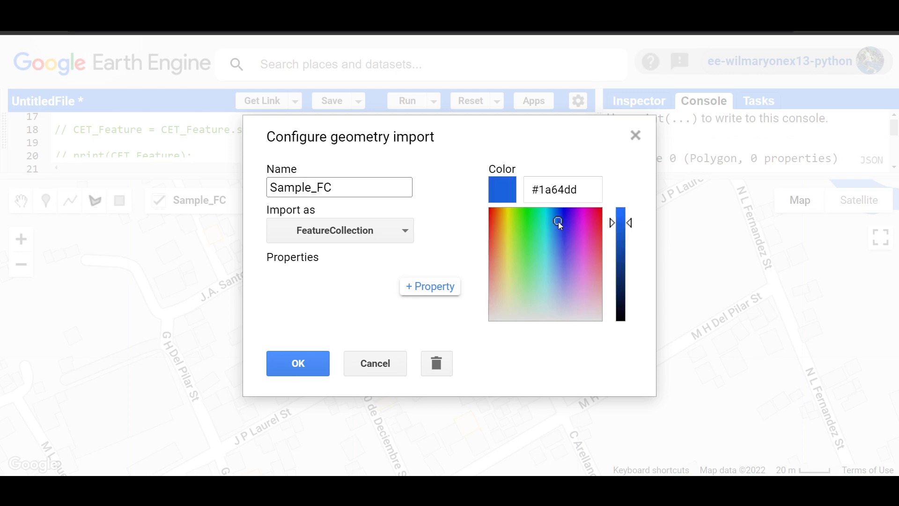
{"action": "left_click", "coordinate": [298, 363]}
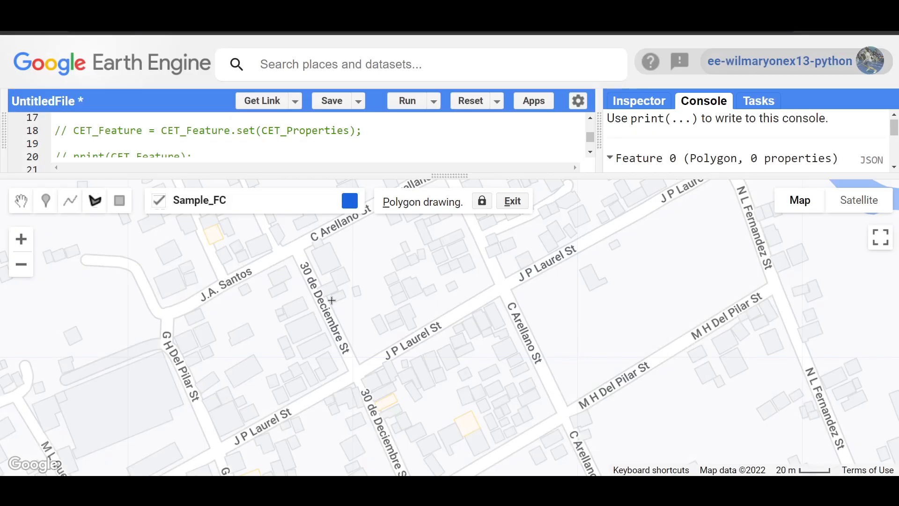
{"action": "mouse_move", "coordinate": [308, 246]}
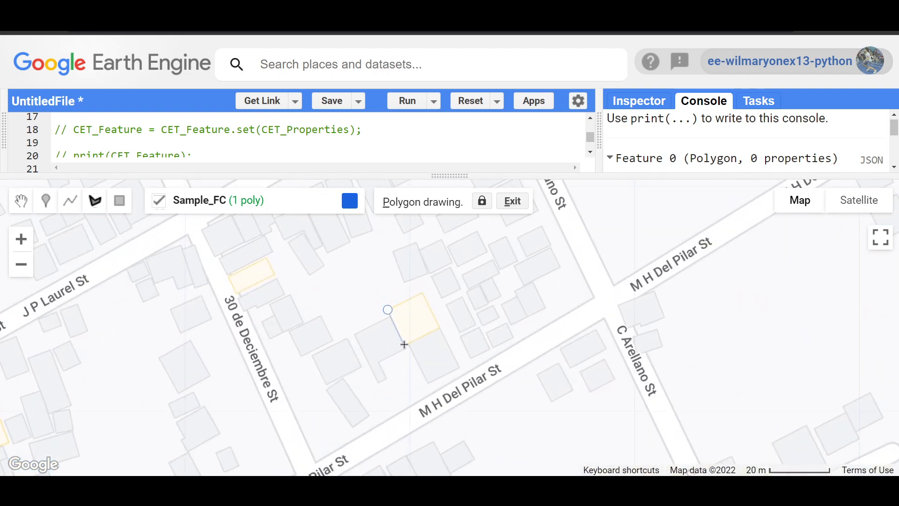
Step: Draw three polygons outlining buildings near Baybay-Inopacan Rd into Sample_FC
{"action": "left_click", "coordinate": [401, 344]}
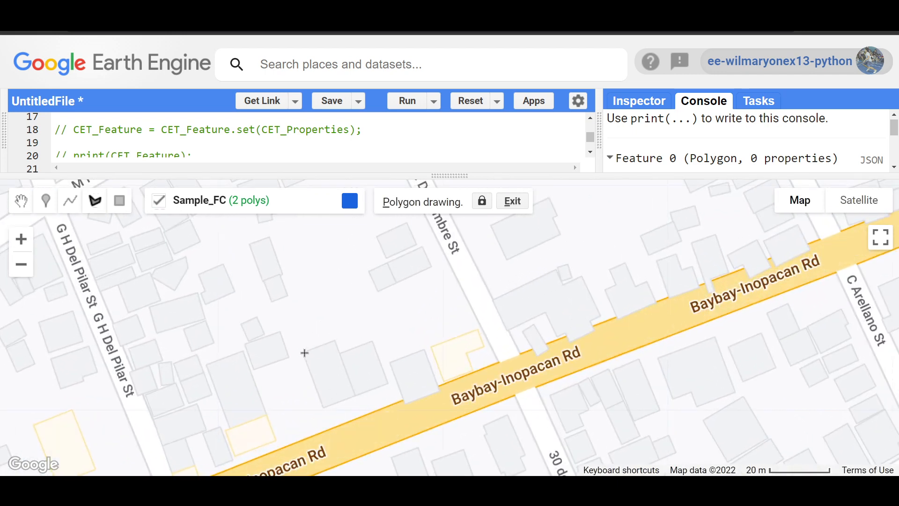
{"action": "left_click", "coordinate": [324, 409]}
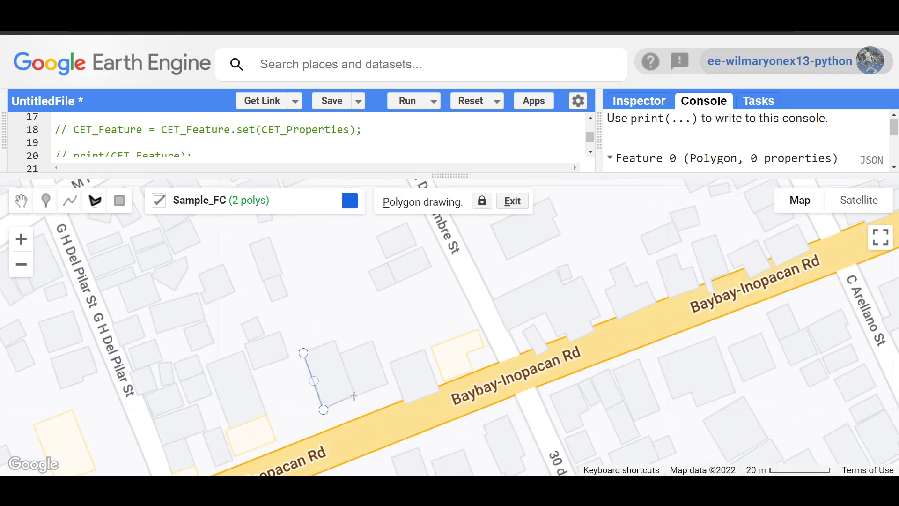
{"action": "left_click", "coordinate": [304, 353]}
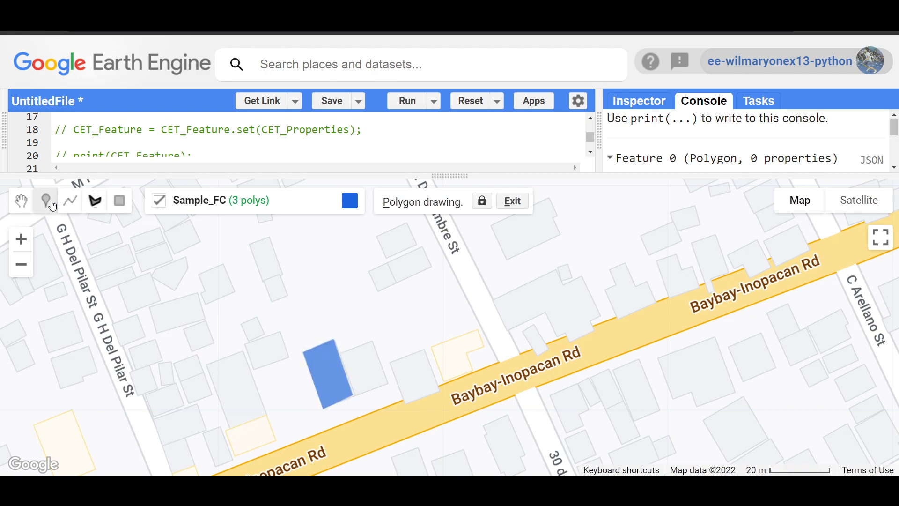
Step: Add point markers to Sample_FC along M H Del Pilar St and the upper streets
{"action": "left_click", "coordinate": [45, 199]}
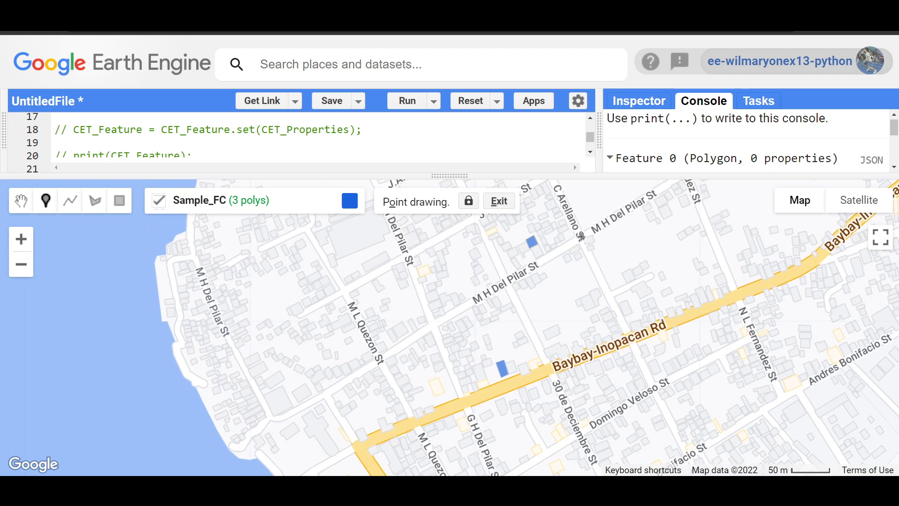
{"action": "left_click", "coordinate": [580, 236]}
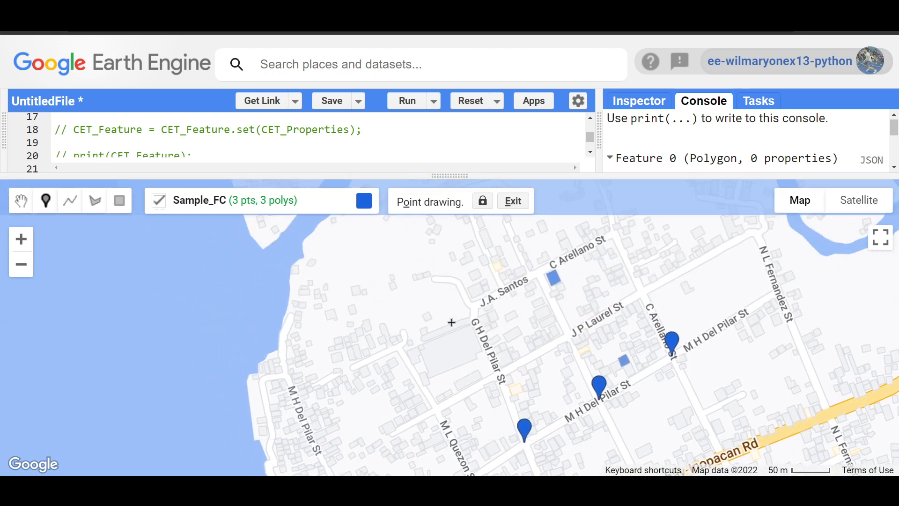
{"action": "left_click", "coordinate": [478, 310]}
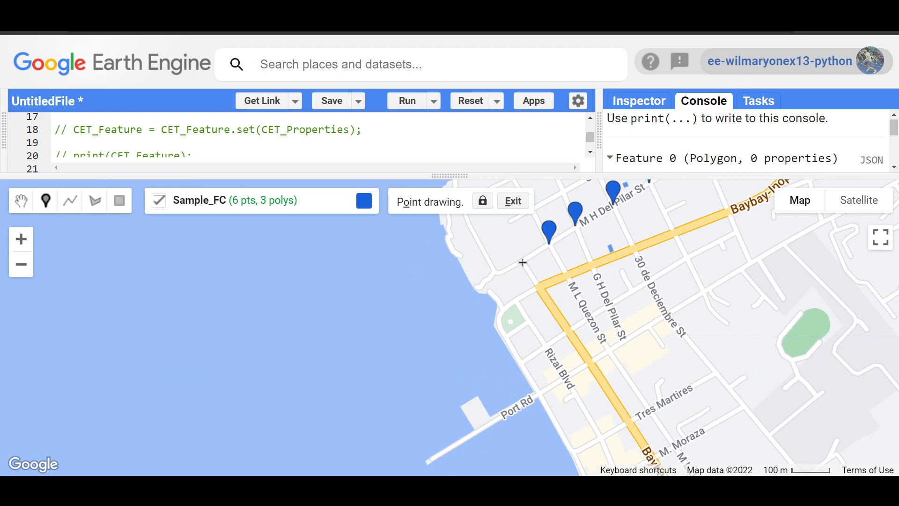
{"action": "left_click", "coordinate": [522, 262]}
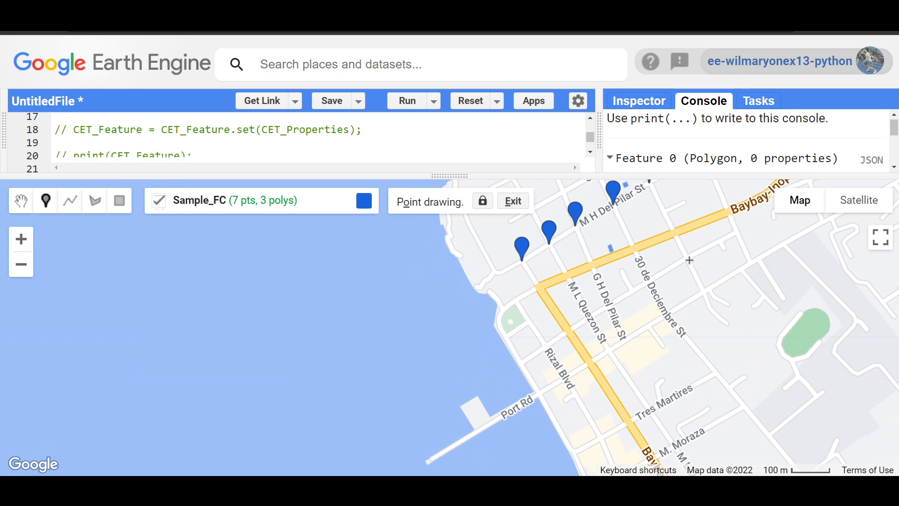
{"action": "left_click", "coordinate": [686, 260]}
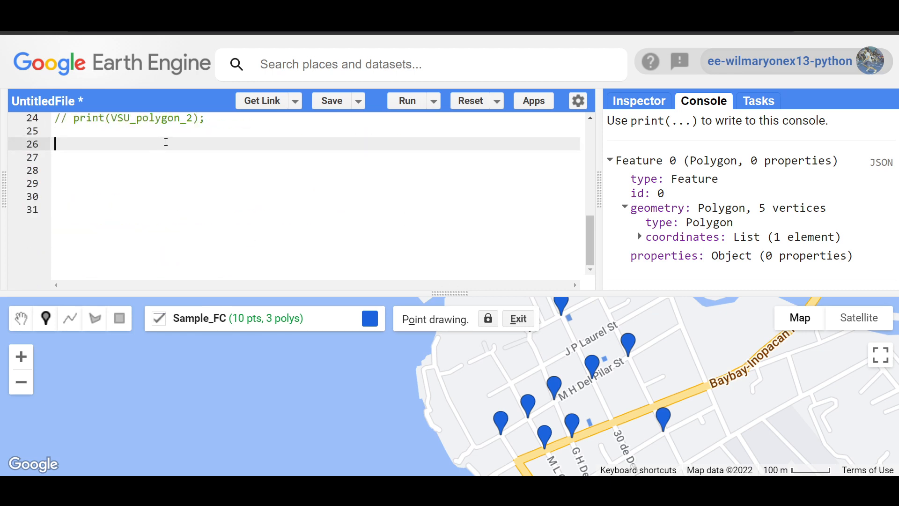
Step: Write print(Sample_FC); on line 26 of the script
{"action": "type", "text": "print("}
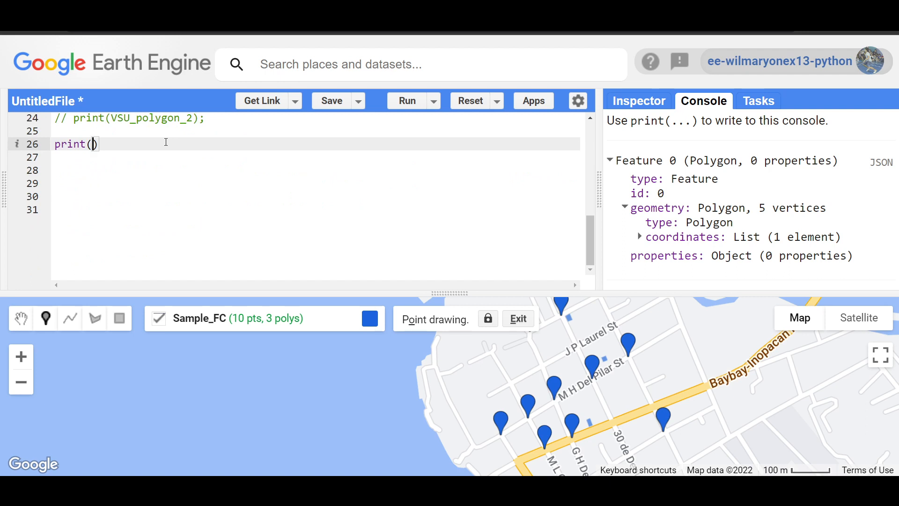
{"action": "type", "text": "Sa"}
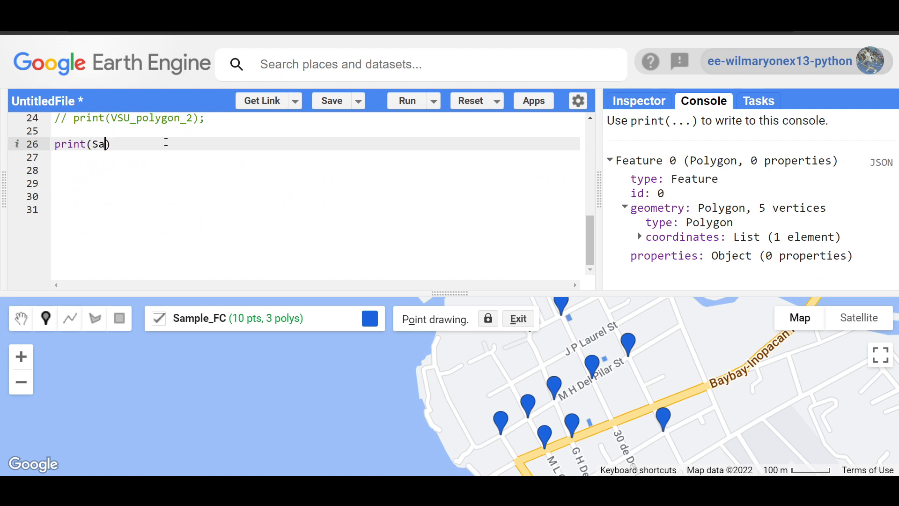
{"action": "type", "text": "mple_"}
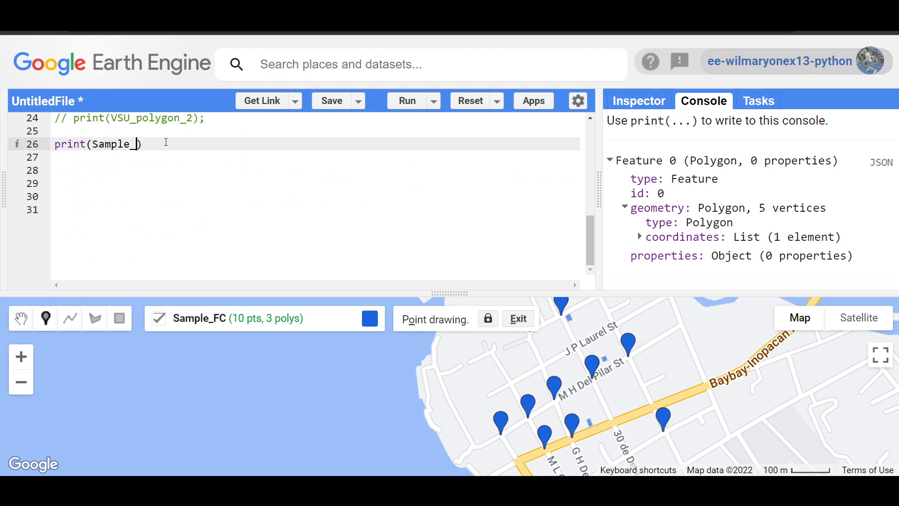
{"action": "type", "text": "FC)"}
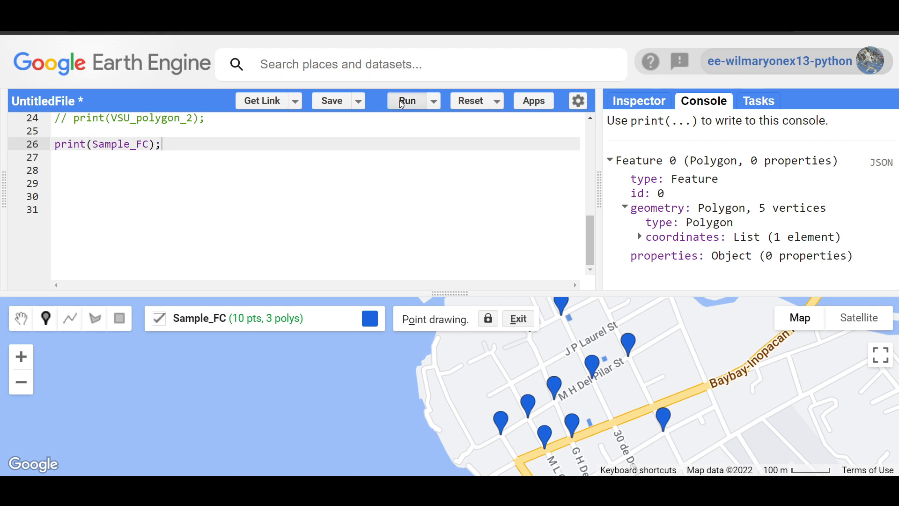
Step: Run the script and inspect the printed FeatureCollection's 13 features in the console
{"action": "left_click", "coordinate": [407, 101]}
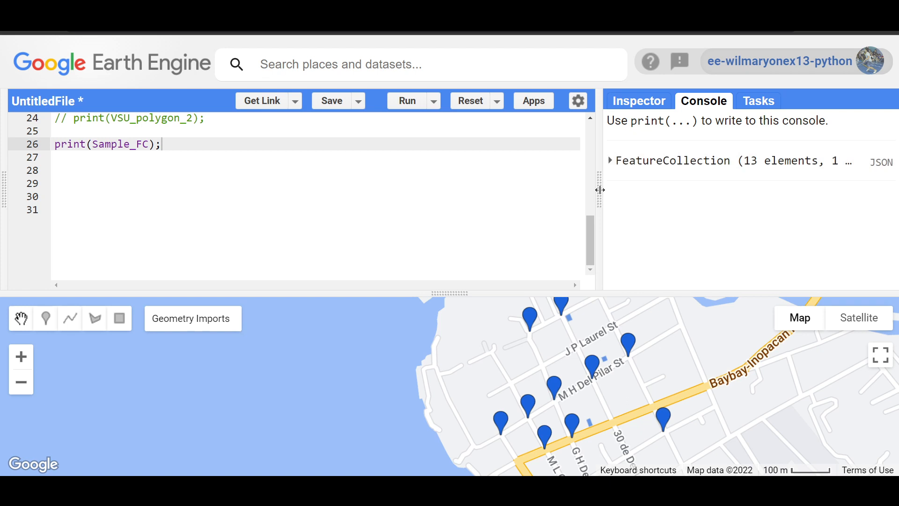
{"action": "left_click", "coordinate": [611, 161]}
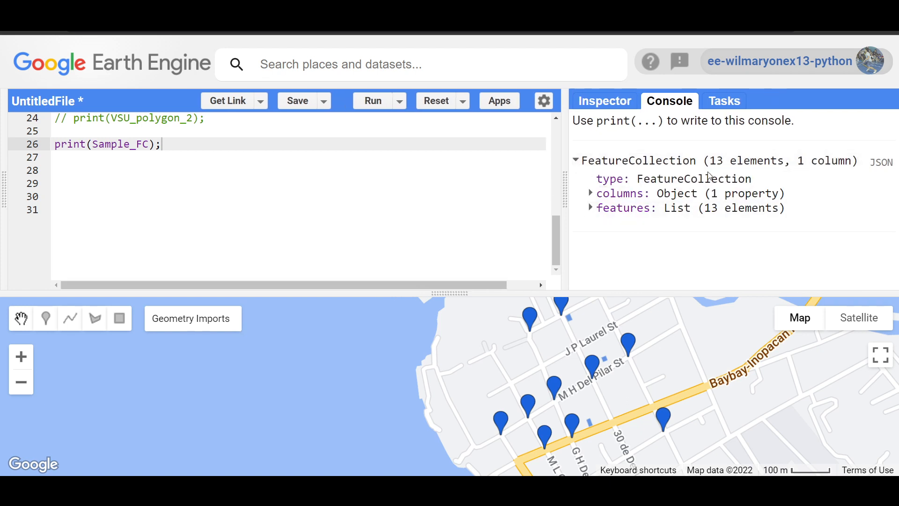
{"action": "left_click", "coordinate": [590, 208]}
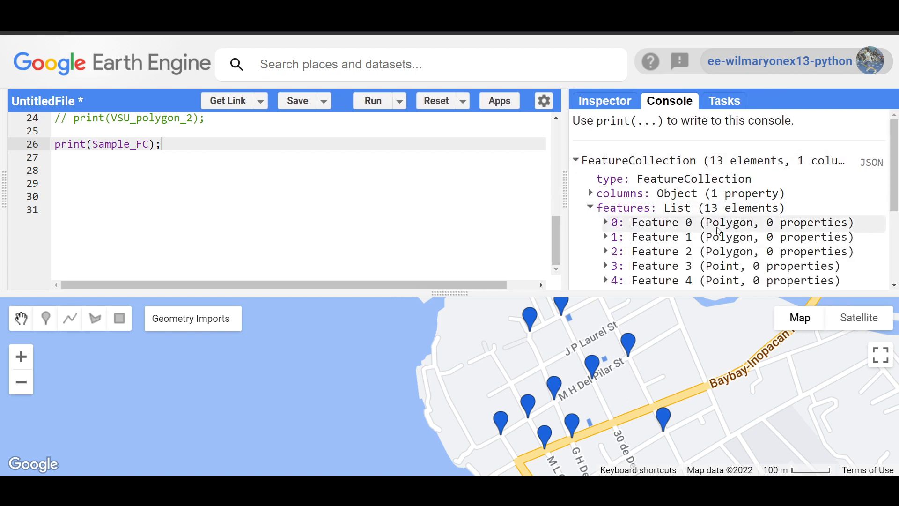
{"action": "scroll", "scroll_direction": "down", "scroll_amount": 3}
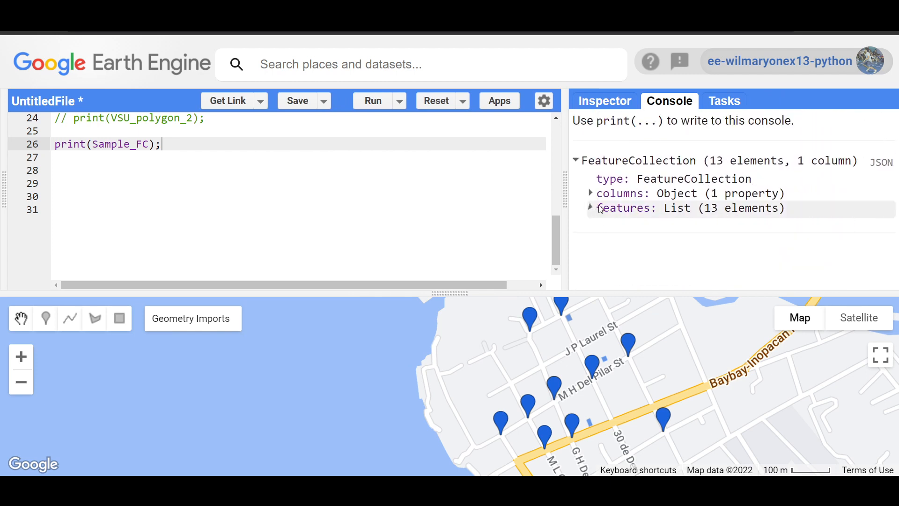
{"action": "left_click", "coordinate": [575, 160]}
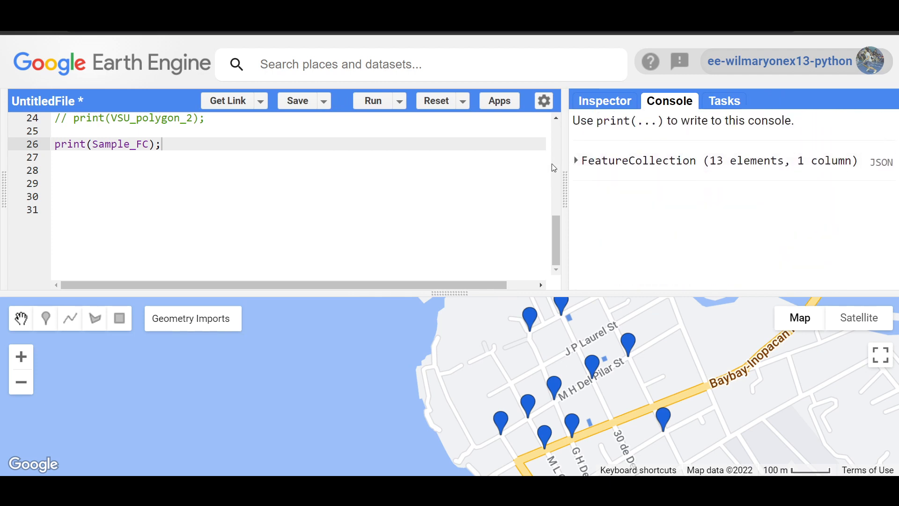
{"action": "mouse_move", "coordinate": [601, 220]}
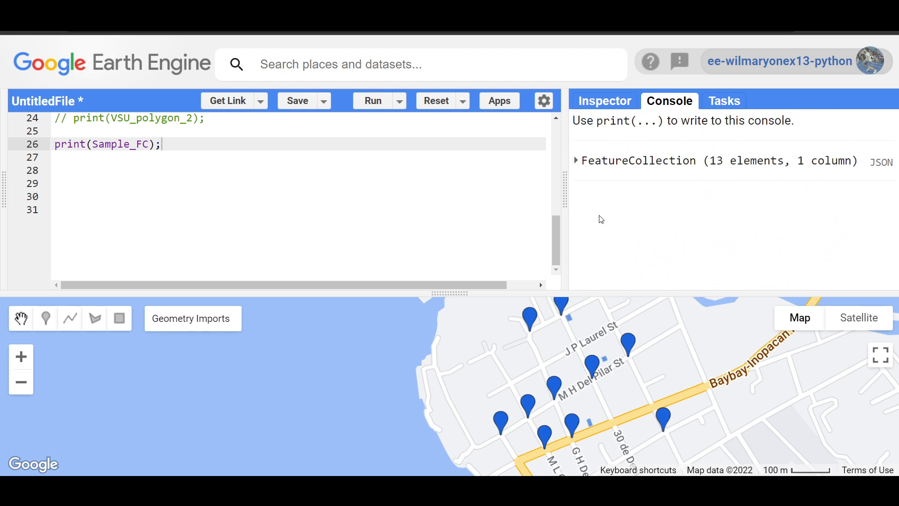
{"action": "mouse_move", "coordinate": [602, 238]}
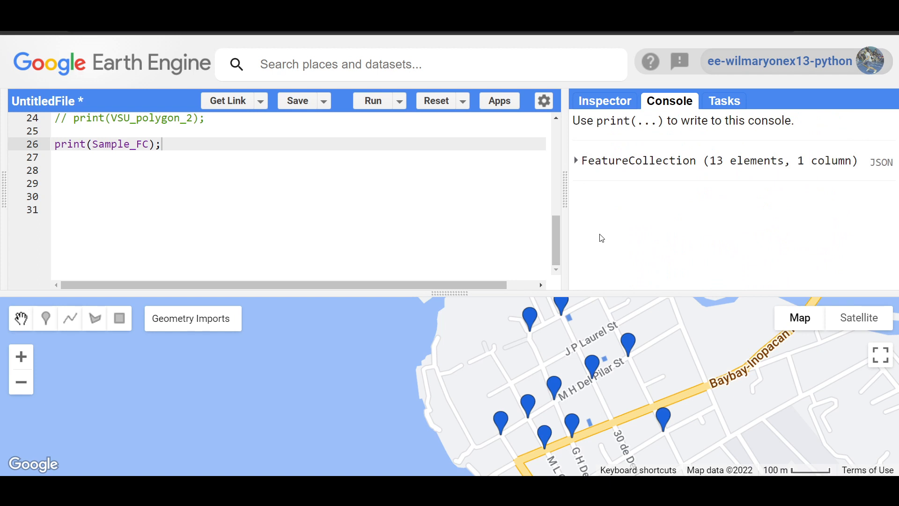
{"action": "mouse_move", "coordinate": [589, 225]}
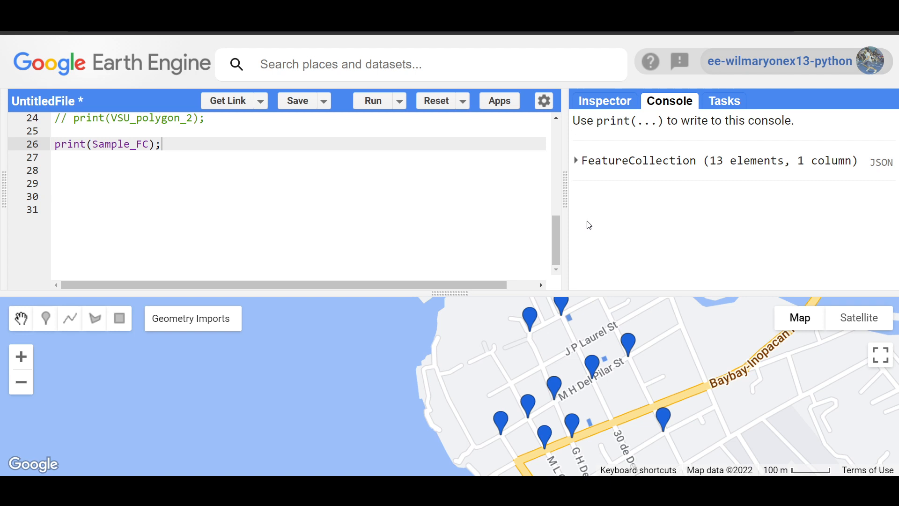
{"action": "mouse_move", "coordinate": [584, 228]}
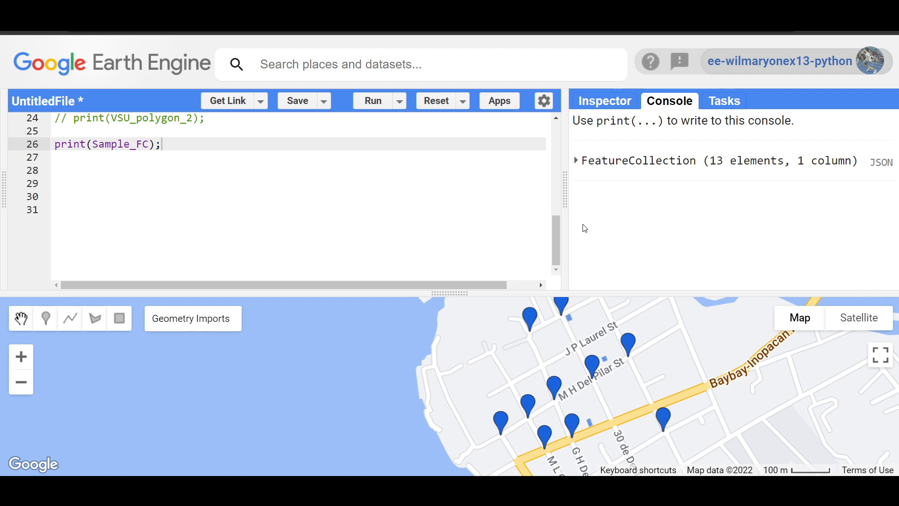
{"action": "mouse_move", "coordinate": [577, 228]}
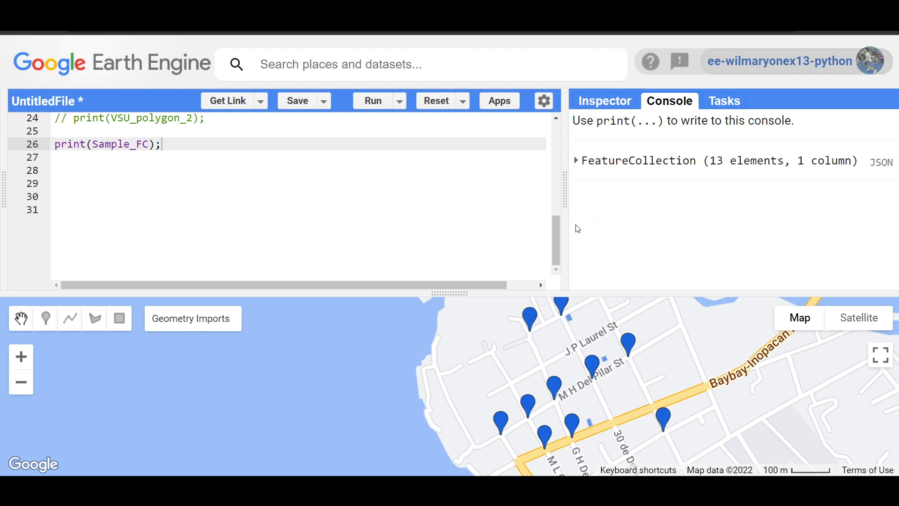
{"action": "mouse_move", "coordinate": [560, 244]}
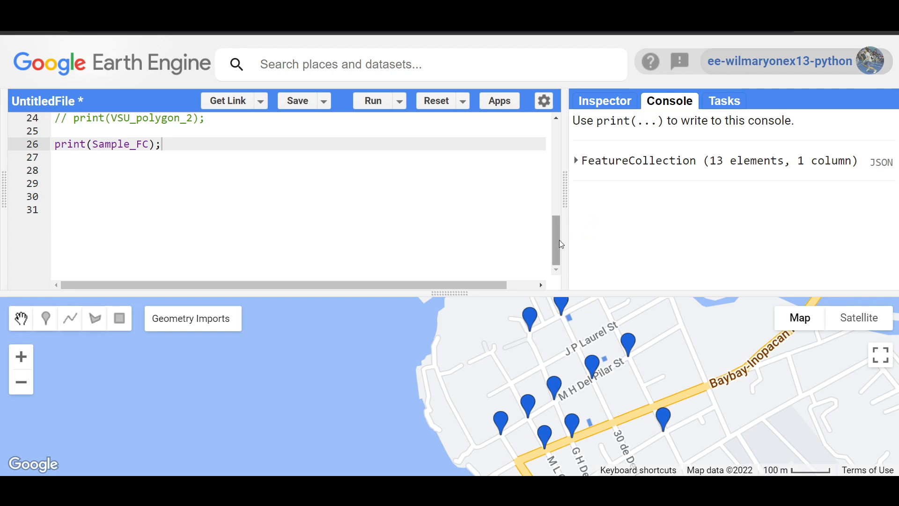